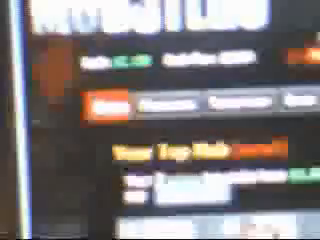
scroll("down", 3)
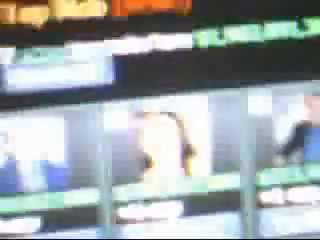